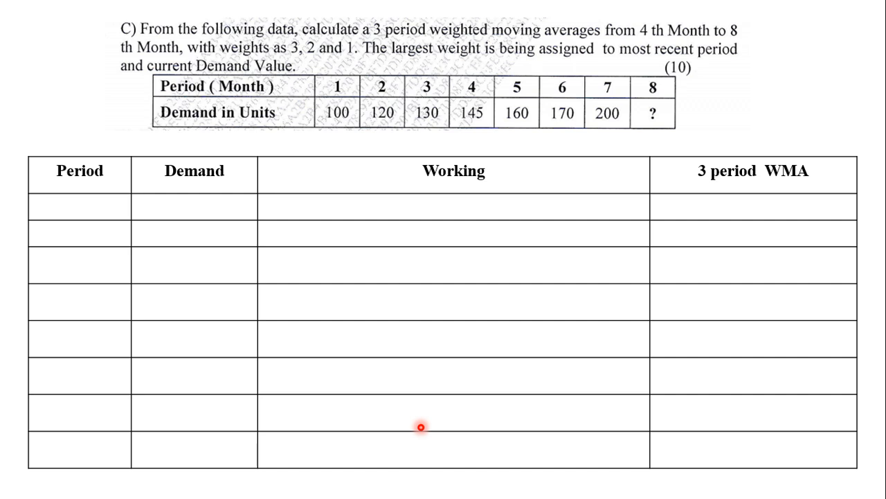
pyautogui.moveTo(71, 411)
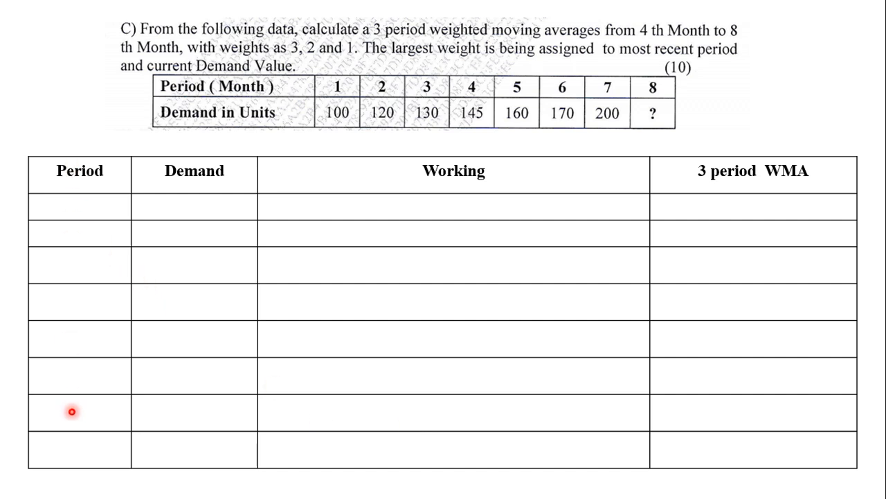
pyautogui.moveTo(225, 128)
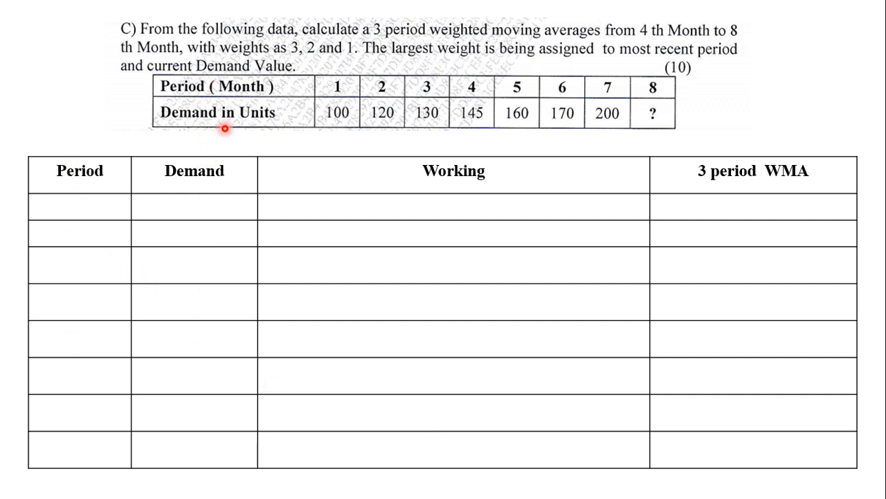
pyautogui.moveTo(561, 316)
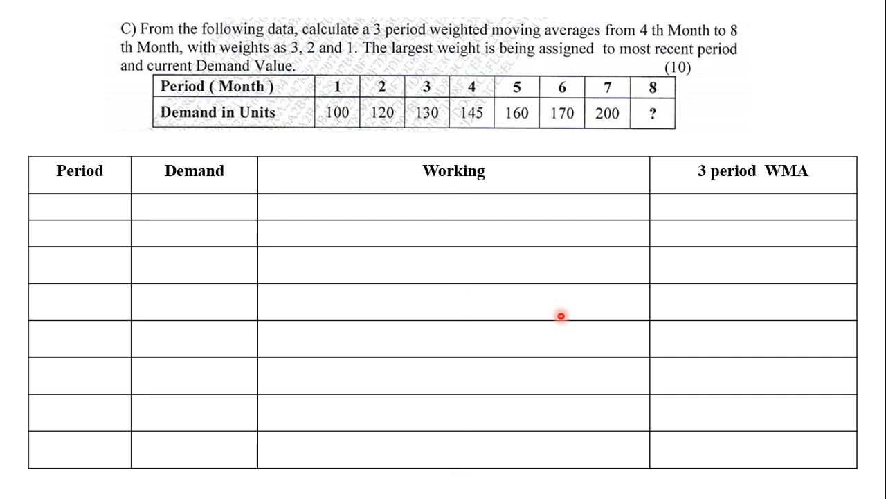
pyautogui.moveTo(734, 184)
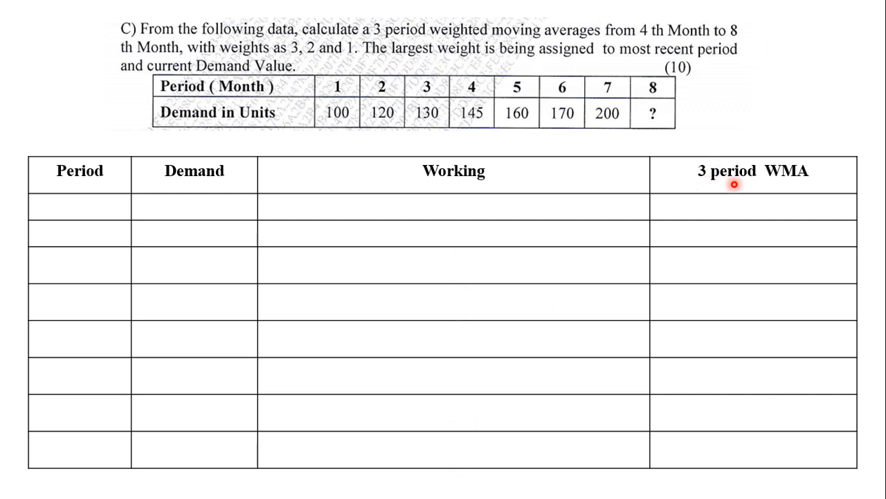
pyautogui.moveTo(785, 185)
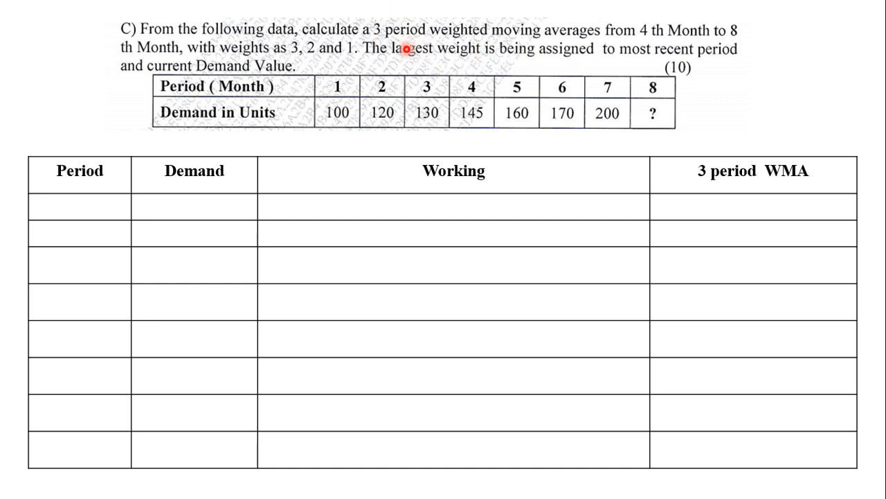
pyautogui.moveTo(352, 278)
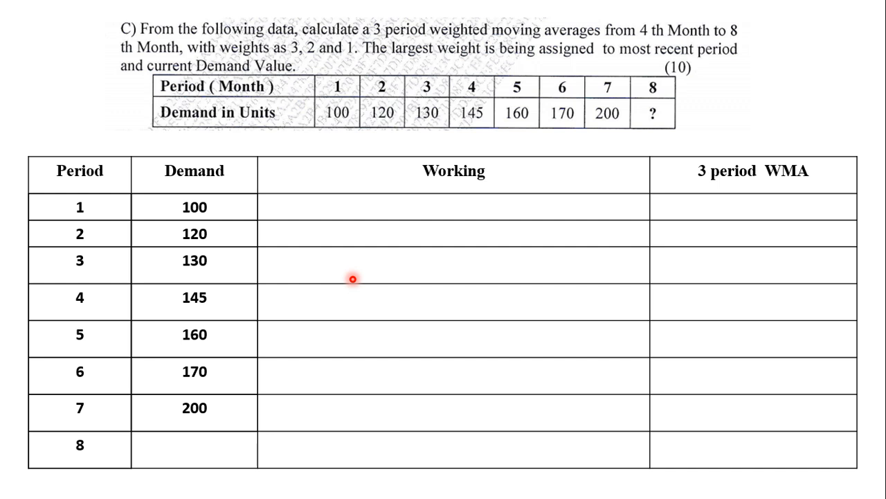
# Pick the pen in Slide Show and draw red dashes in the Working column for periods 1–3.
pyautogui.rightClick(353, 278)
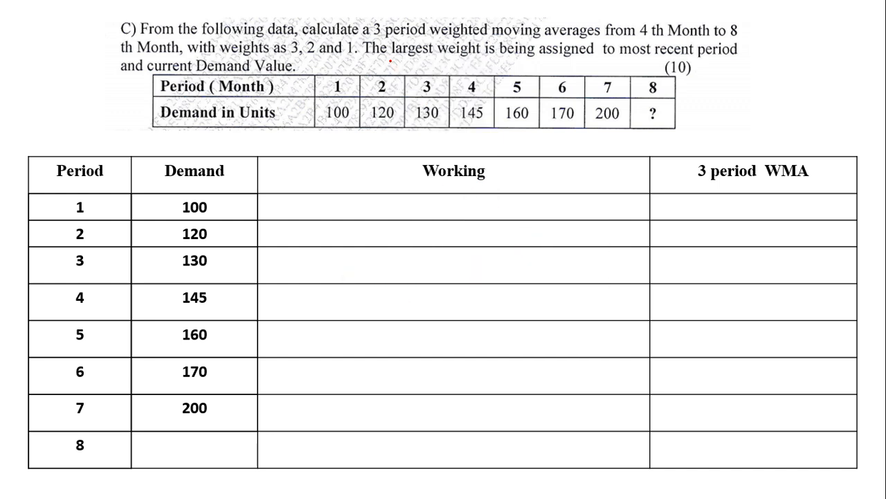
pyautogui.moveTo(393, 209); pyautogui.dragTo(435, 209)
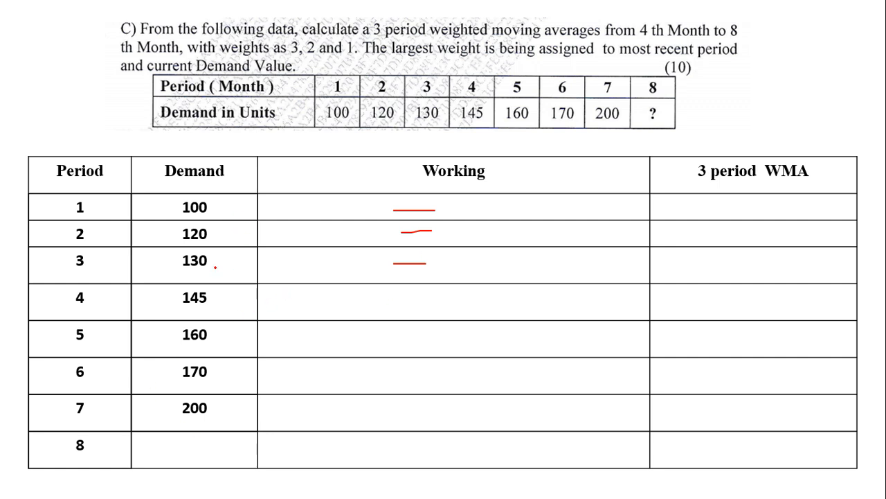
# Draw a red ink bracket beside demand values 100, 120 and 130.
pyautogui.moveTo(221, 205); pyautogui.dragTo(221, 266)
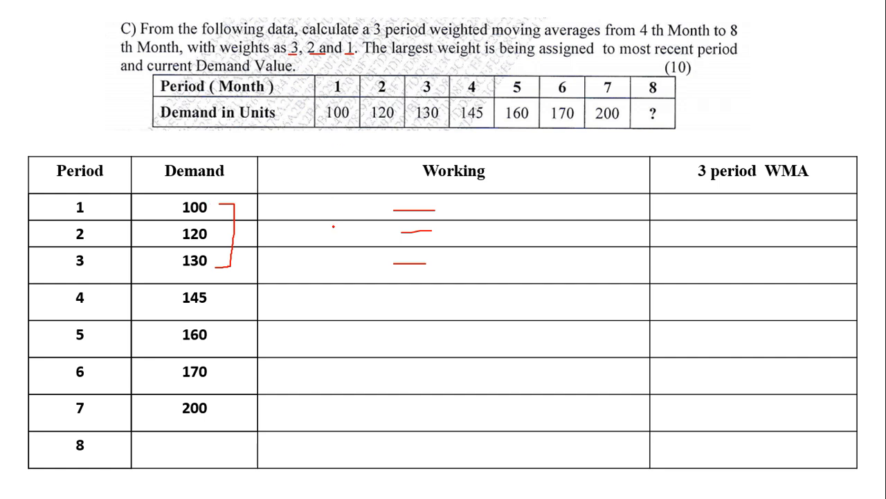
# Enter period 4's working '(130 x3) + (120 x2) + (100 x1) / 6 = 730/6'.
pyautogui.write('(130 x3) + (120 x2) + (100 x1) / 6  = 730/6')
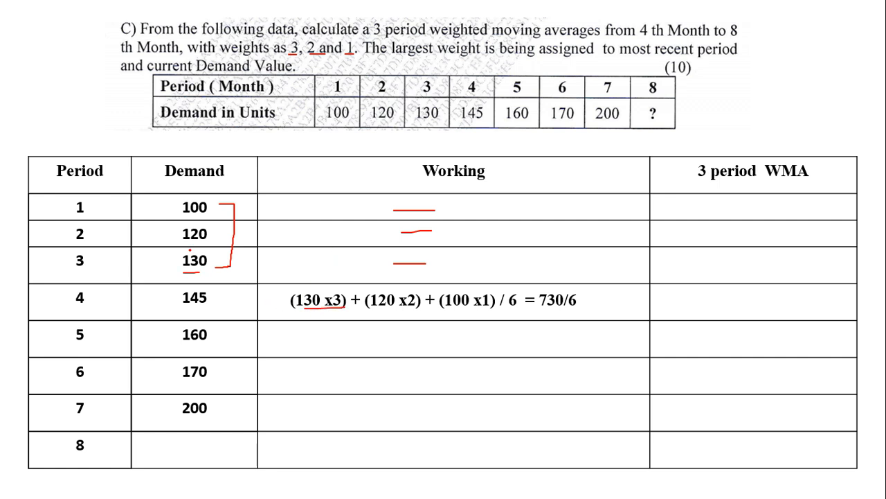
pyautogui.click(172, 228)
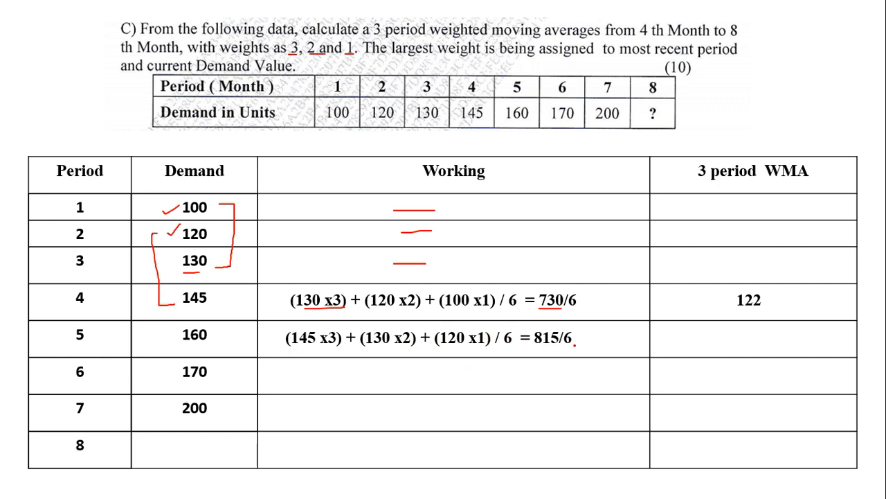
# Enter 136 as month 5's weighted moving average.
pyautogui.write('136')
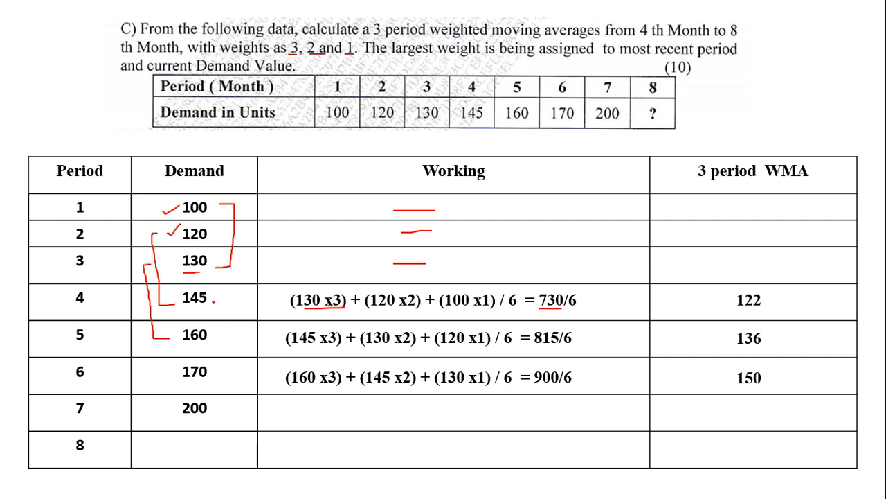
# Bracket months 4–6 demands, enter WMA 163, then month 8's 1100/6 working and 183.
pyautogui.moveTo(218, 299); pyautogui.dragTo(228, 374)
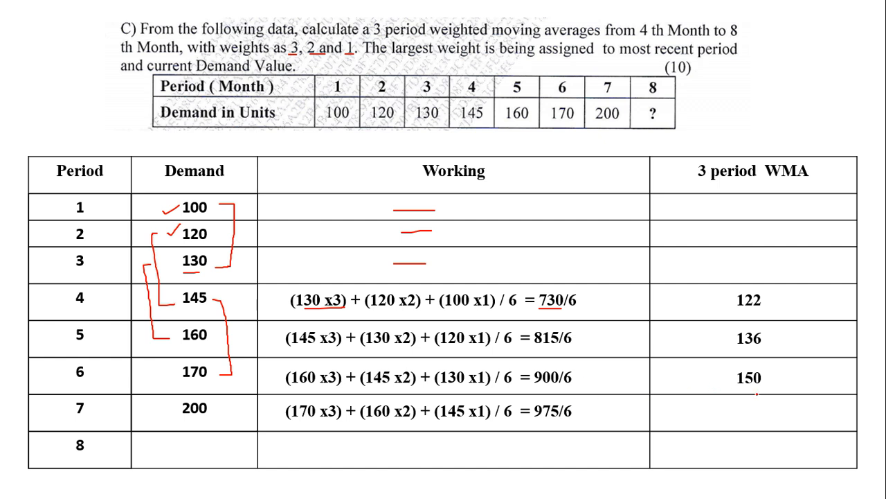
pyautogui.write('163')
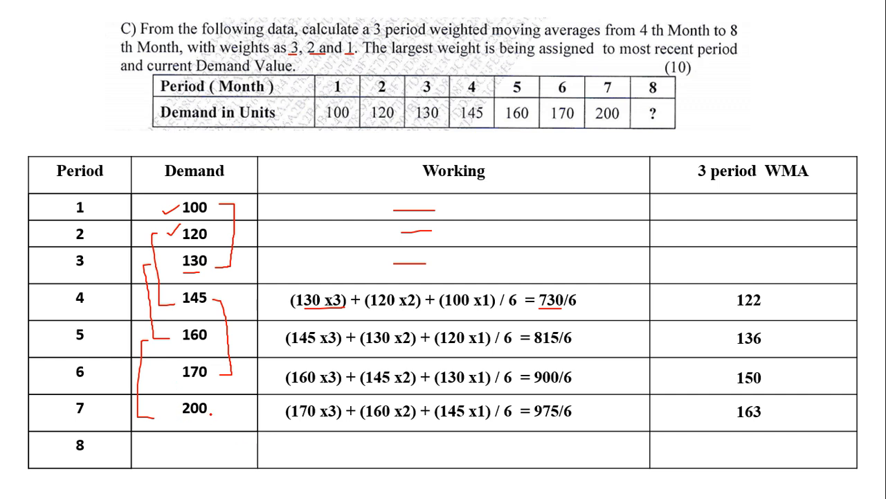
pyautogui.write('(200 x3) + (170 x2) + (160 x1) / 6  = 1100/6')
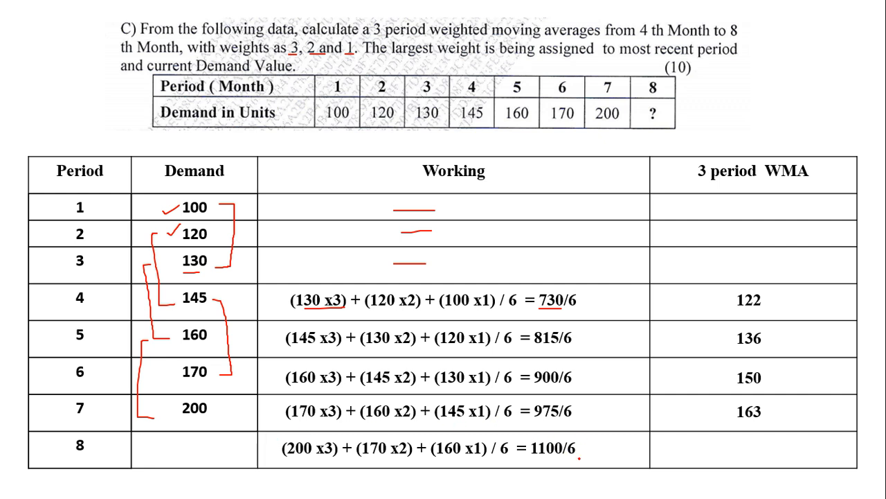
pyautogui.write('183')
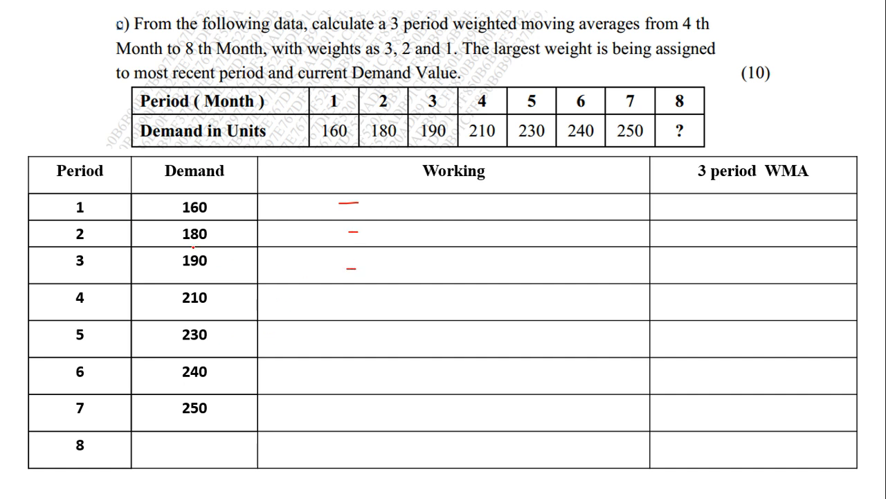
# Draw a red bracket beside the second table's demands for months 1–3.
pyautogui.moveTo(225, 201); pyautogui.dragTo(221, 277)
pyautogui.write('(190 x3) + (180 x2) + (160 x1) / 6  = 1090/6')
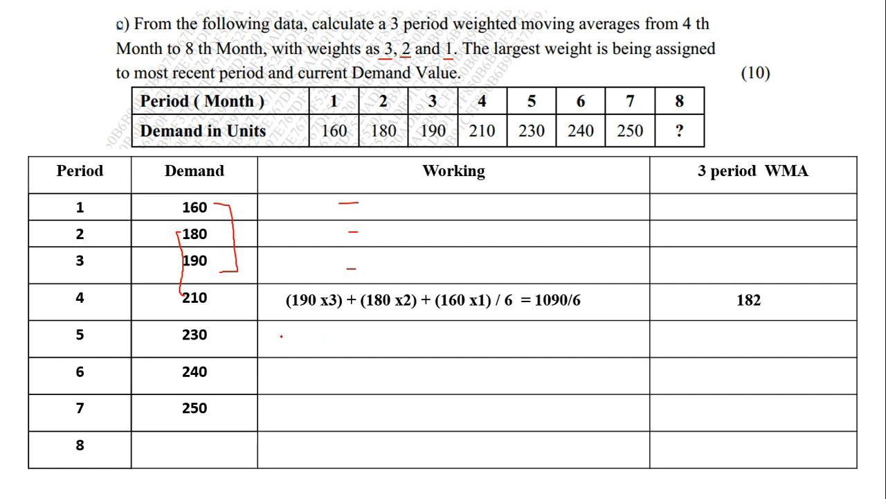
# Enter month 5's working '(210 x3) + (190 x2) + (180 x1) / 6 = 1190/6'.
pyautogui.write('(210 x3) + (190 x2) + (180 x1) / 6  = 1190/6')
pyautogui.write('198')
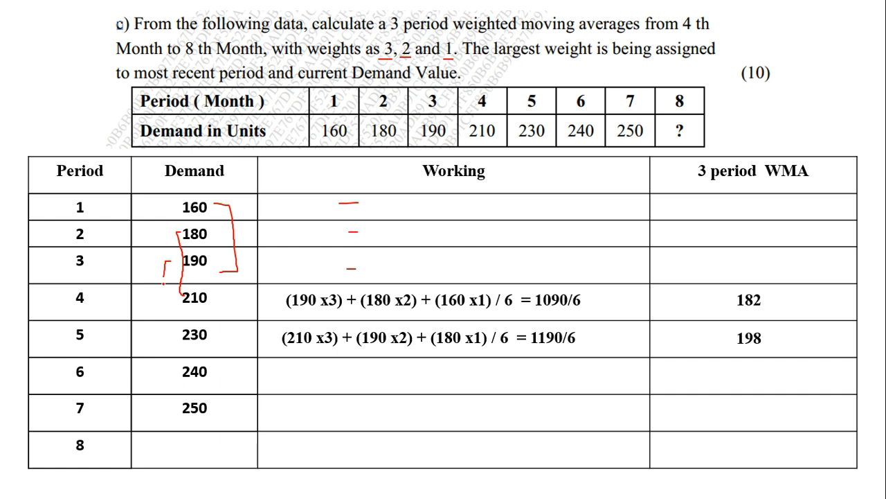
# Bracket the demands for months 3–5 and enter month 8's working, 1460/6.
pyautogui.moveTo(163, 266); pyautogui.dragTo(164, 338)
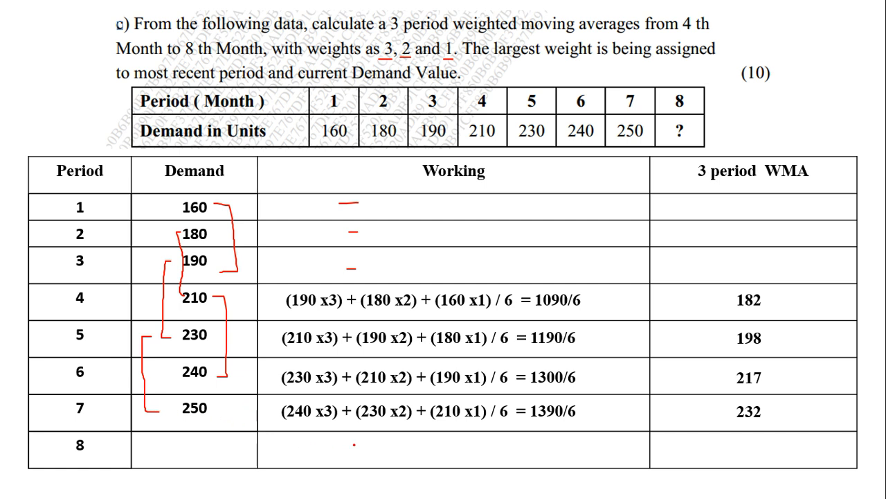
pyautogui.write('(250 x3) + (240 x2) + (230 x1) / 6  = 1460/6')
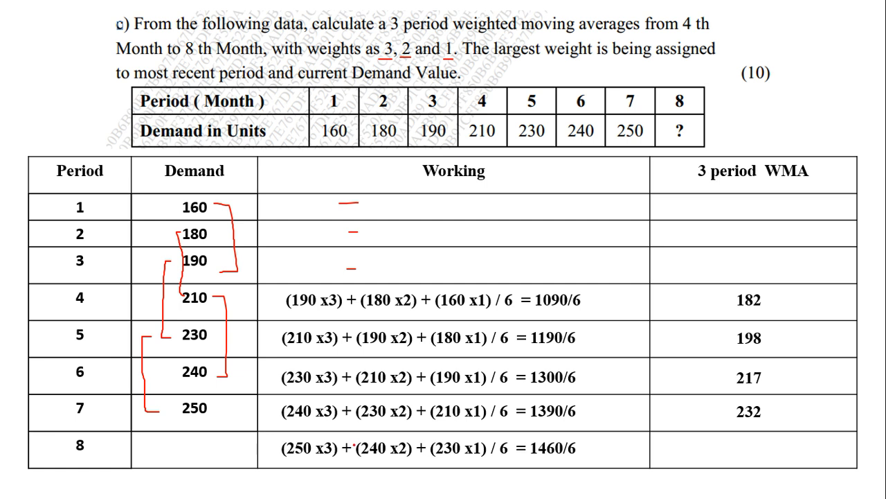